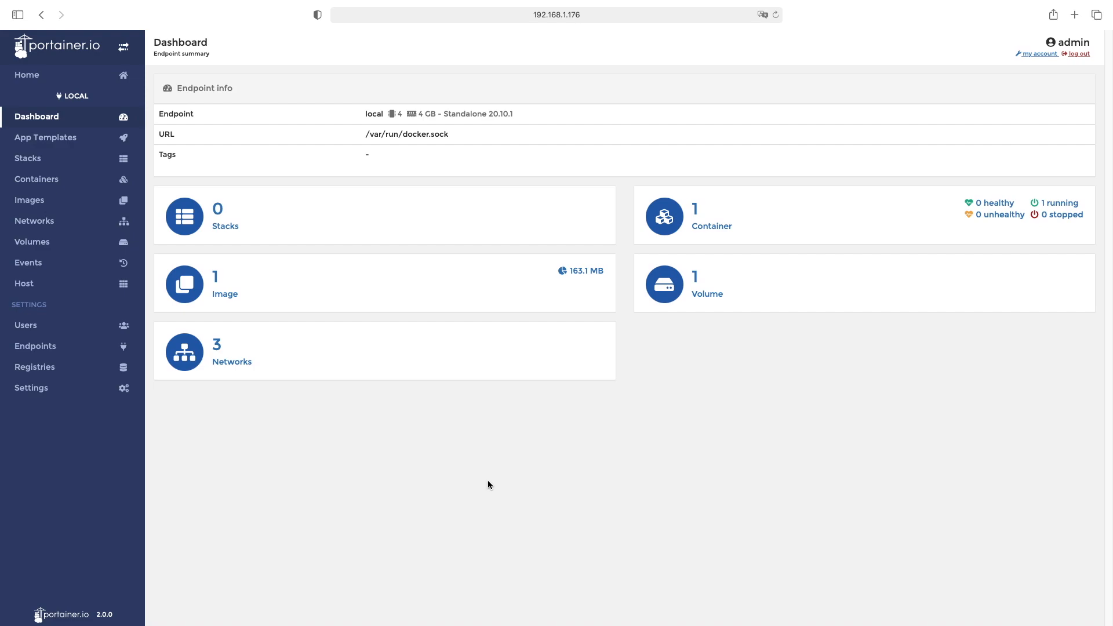
{"action": "mouse_move", "coordinate": [486, 484]}
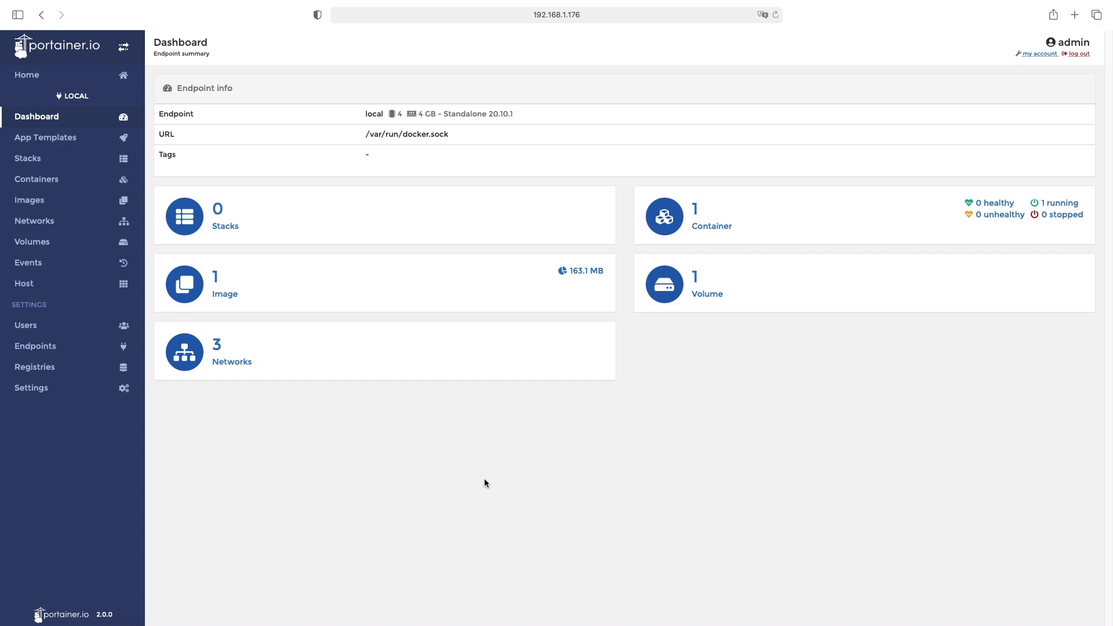
Create a new volume named MariaDB.
{"action": "left_click", "coordinate": [33, 242]}
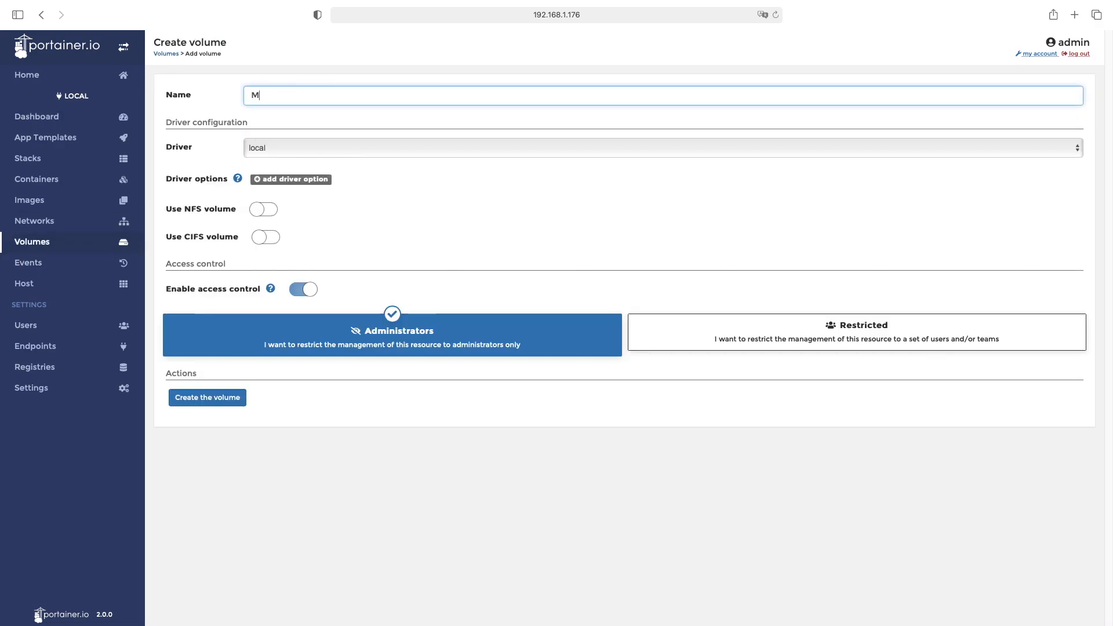
{"action": "type", "text": "ariaDB"}
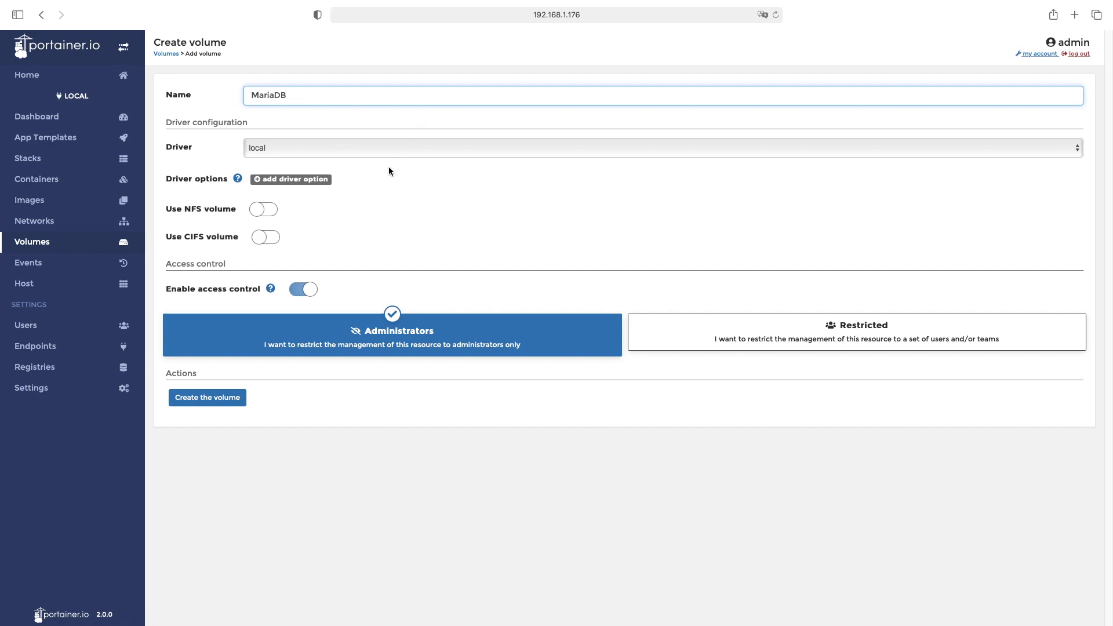
{"action": "left_click", "coordinate": [206, 396]}
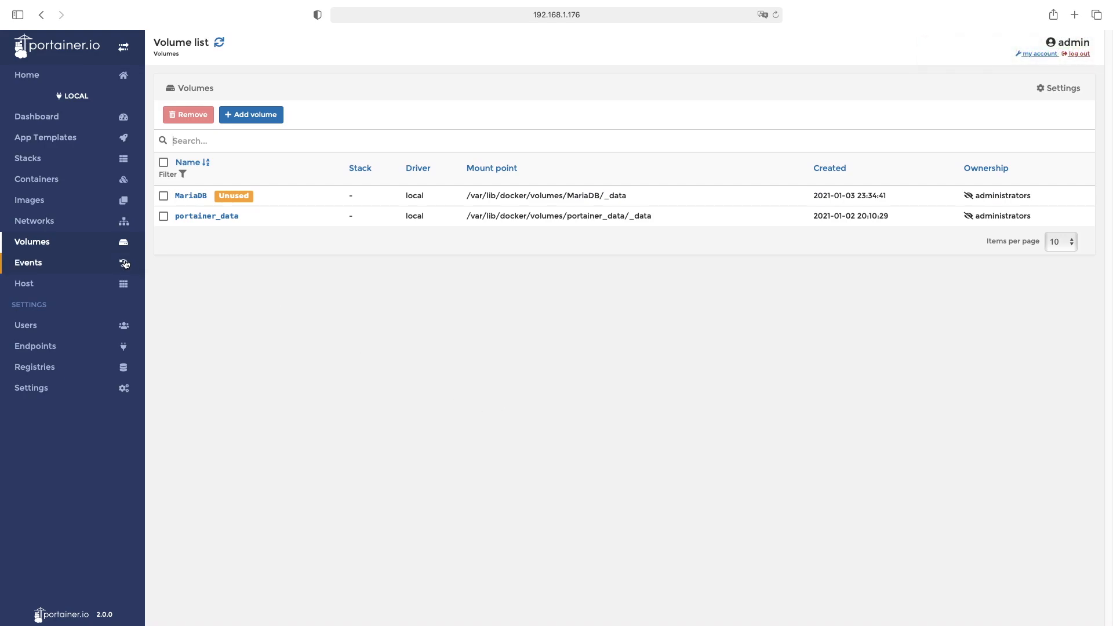
Start a new container from the Containers list.
{"action": "left_click", "coordinate": [36, 178]}
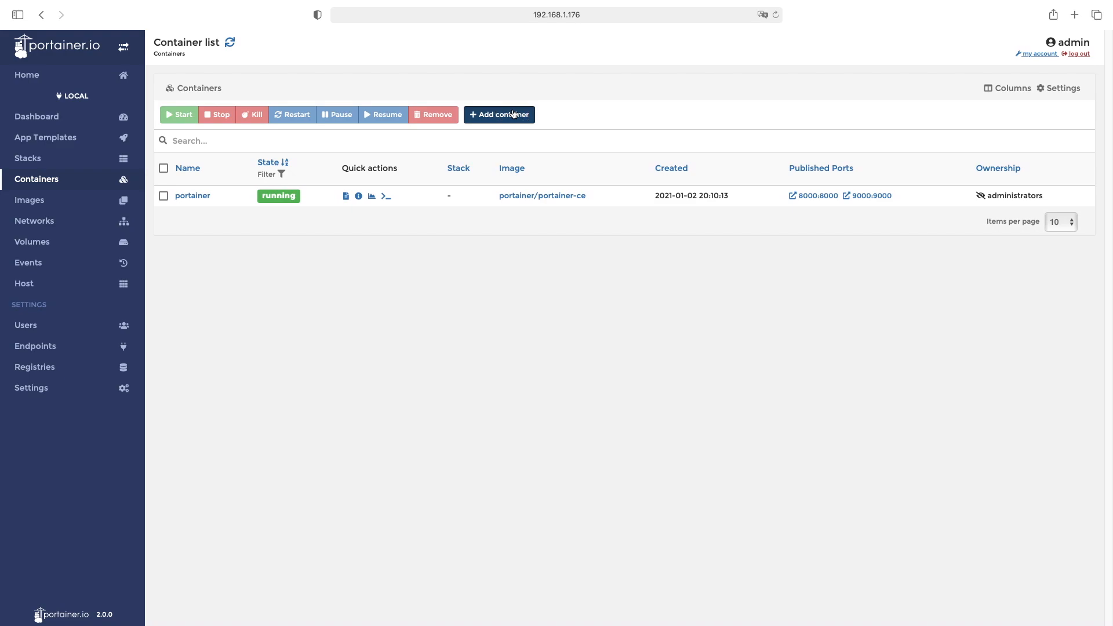
{"action": "left_click", "coordinate": [499, 115]}
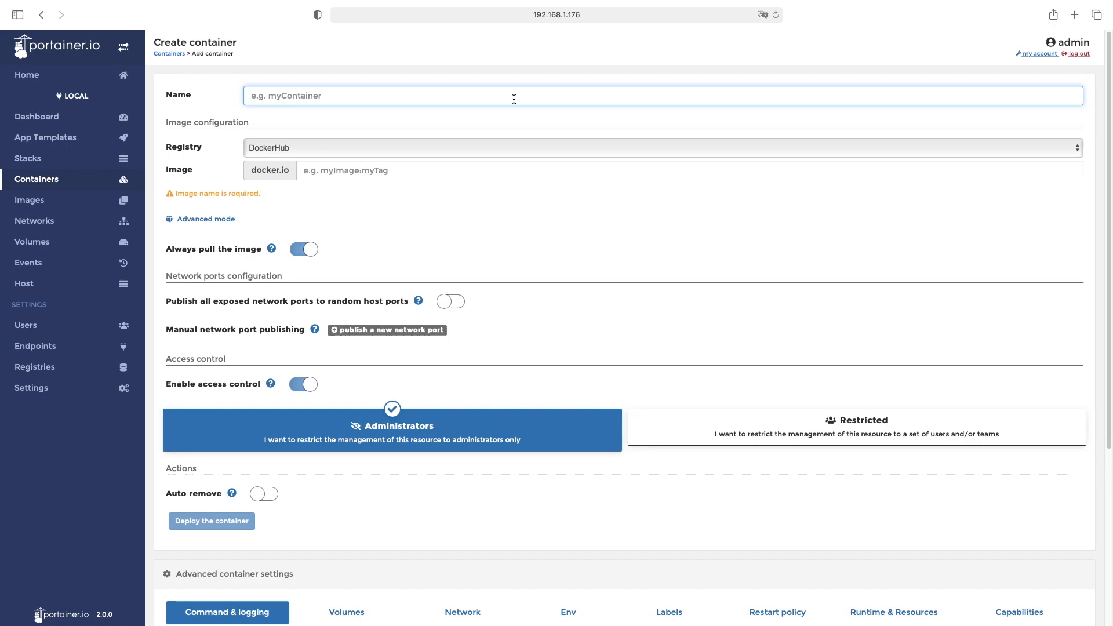
Name the container MariaDB and set its image to linuxserver/mariadb.
{"action": "type", "text": "MariaDB"}
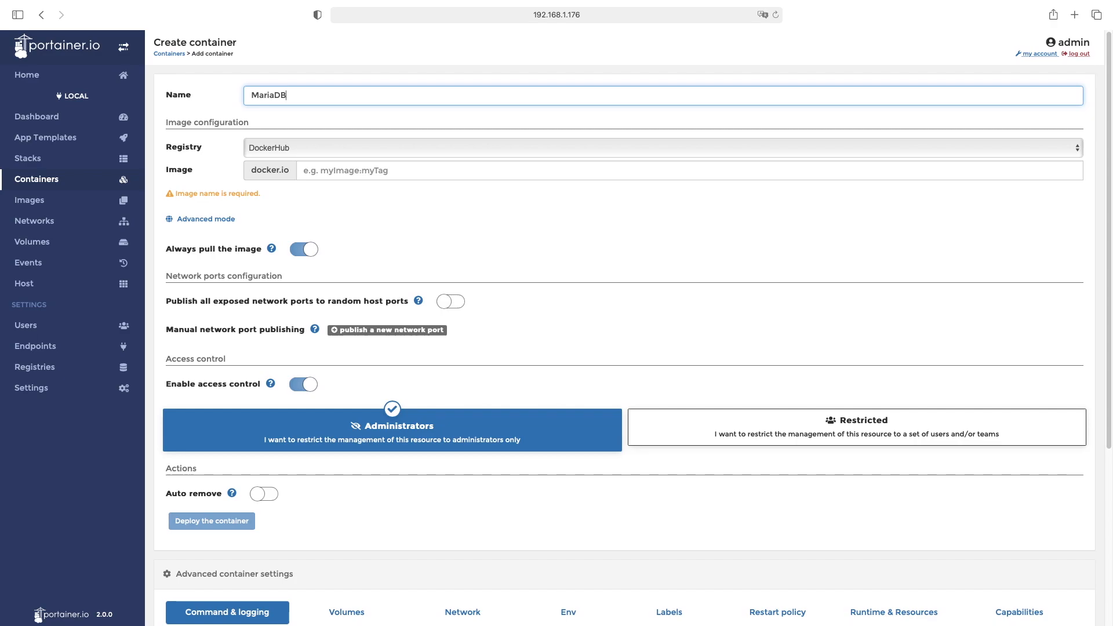
{"action": "mouse_move", "coordinate": [511, 76]}
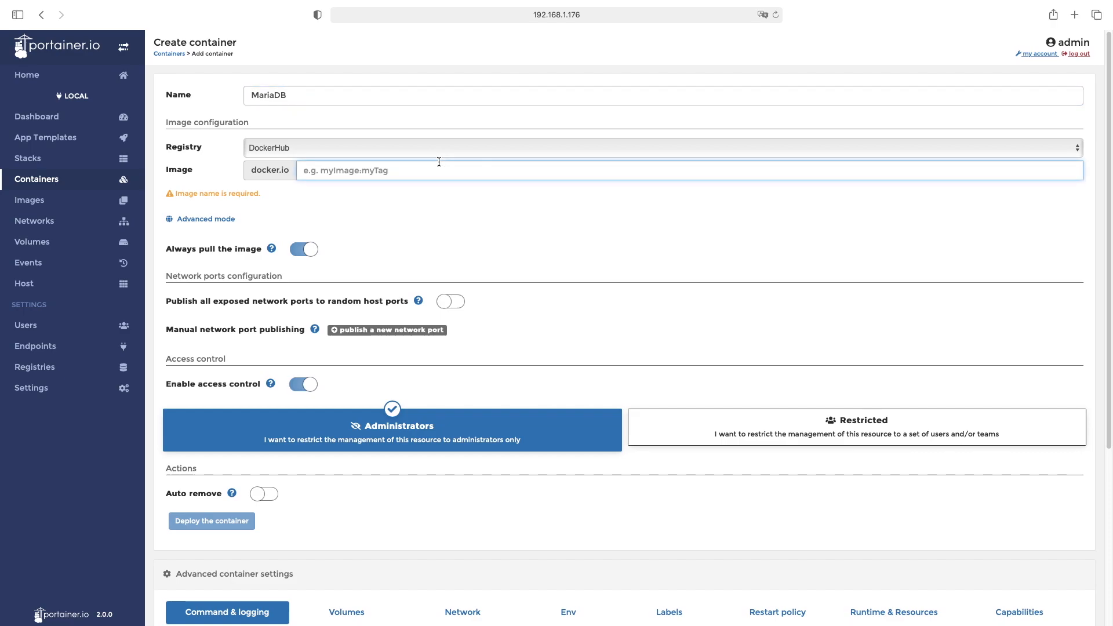
{"action": "type", "text": "linuxserver/ma"}
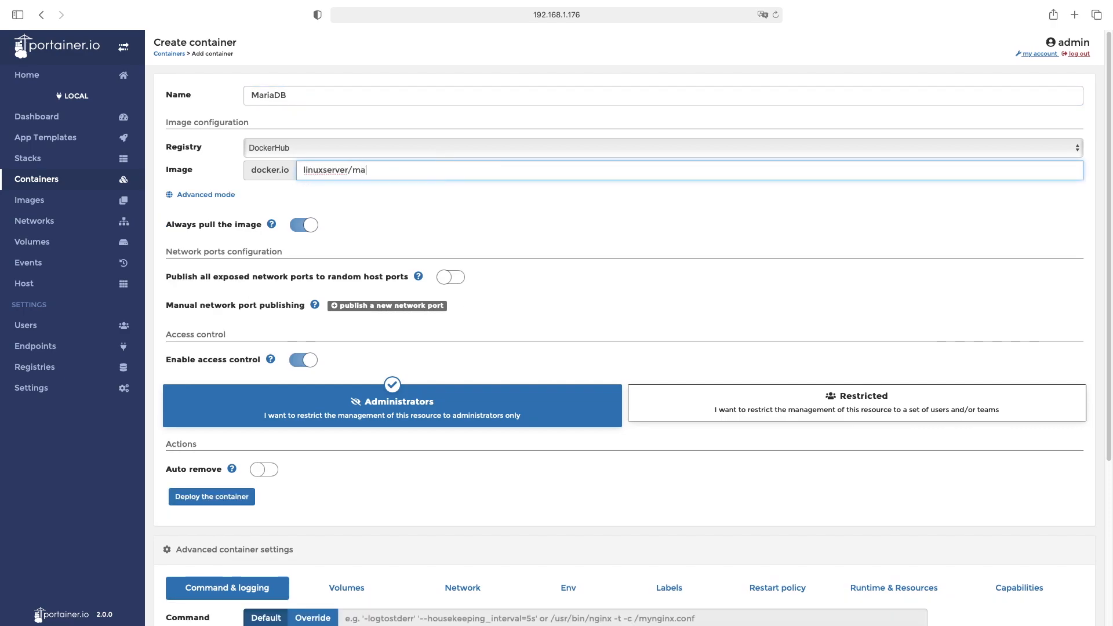
{"action": "type", "text": "riadb"}
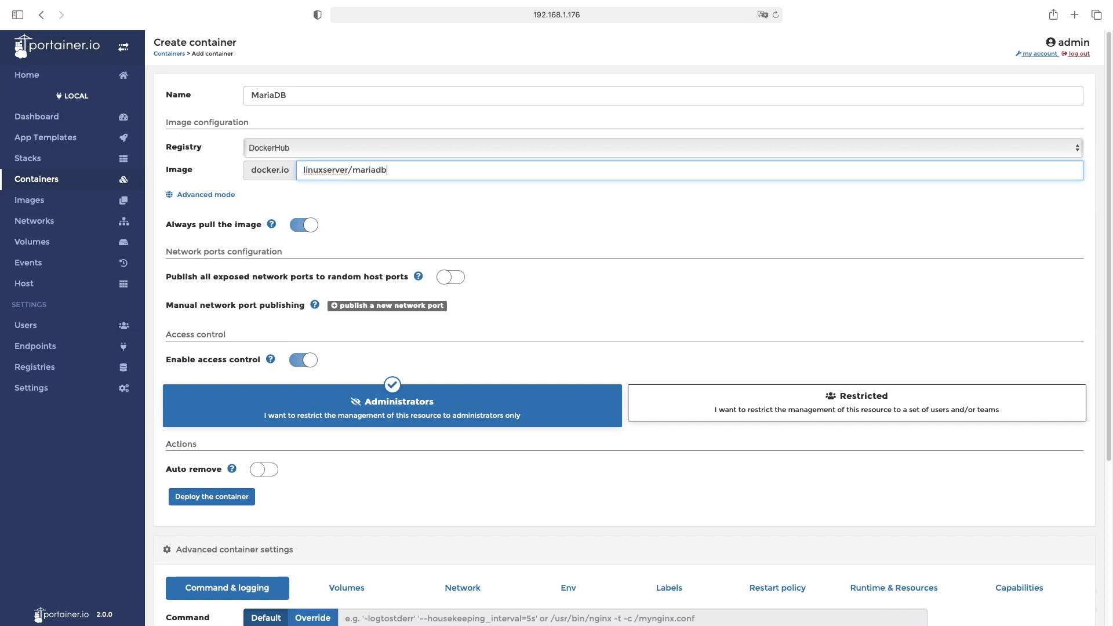
{"action": "mouse_move", "coordinate": [412, 132]}
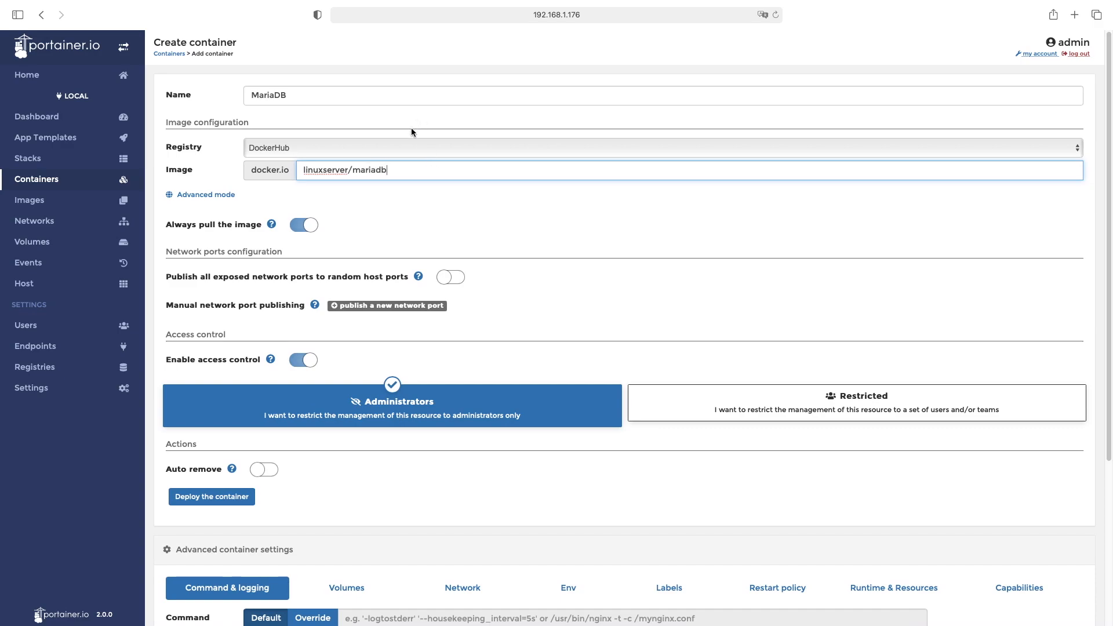
Publish host port 3306 to container port 3306.
{"action": "left_click", "coordinate": [386, 305]}
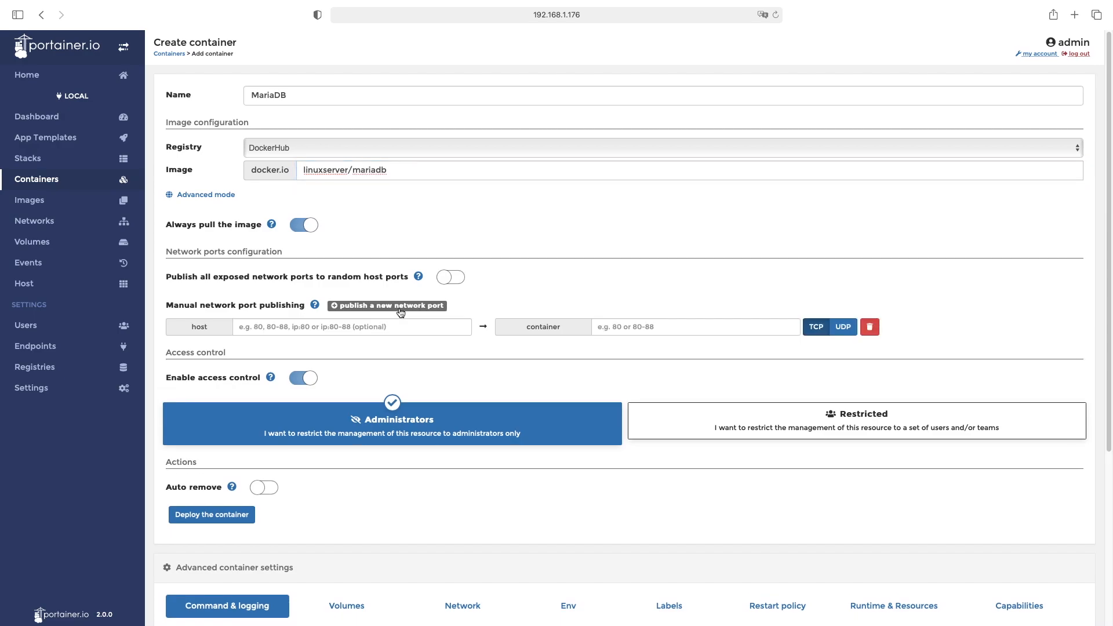
{"action": "type", "text": "3306"}
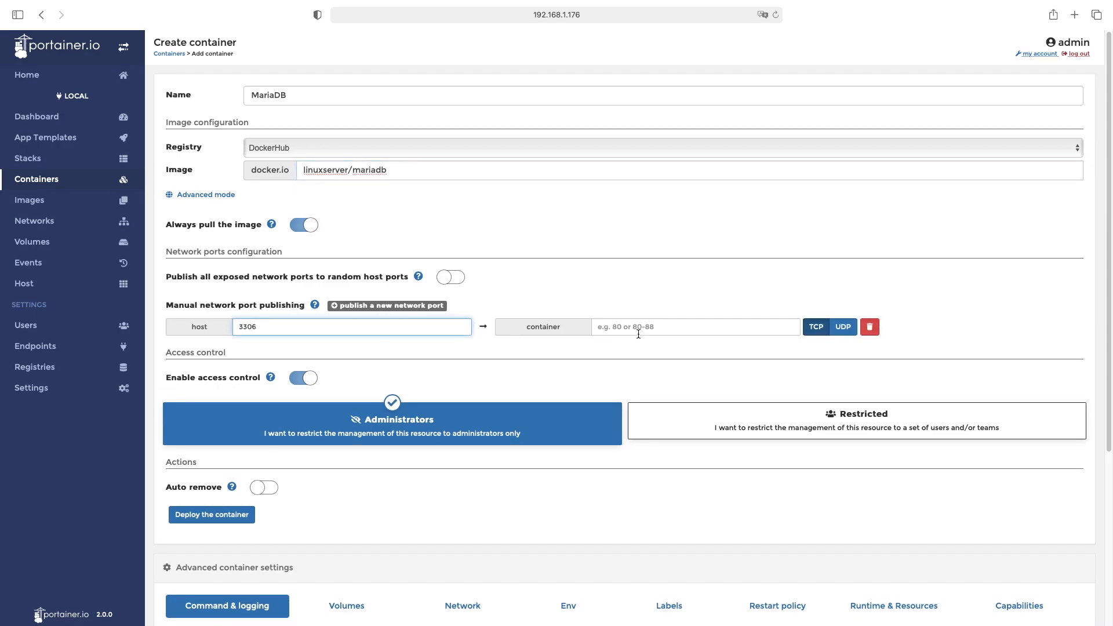
{"action": "type", "text": "330"}
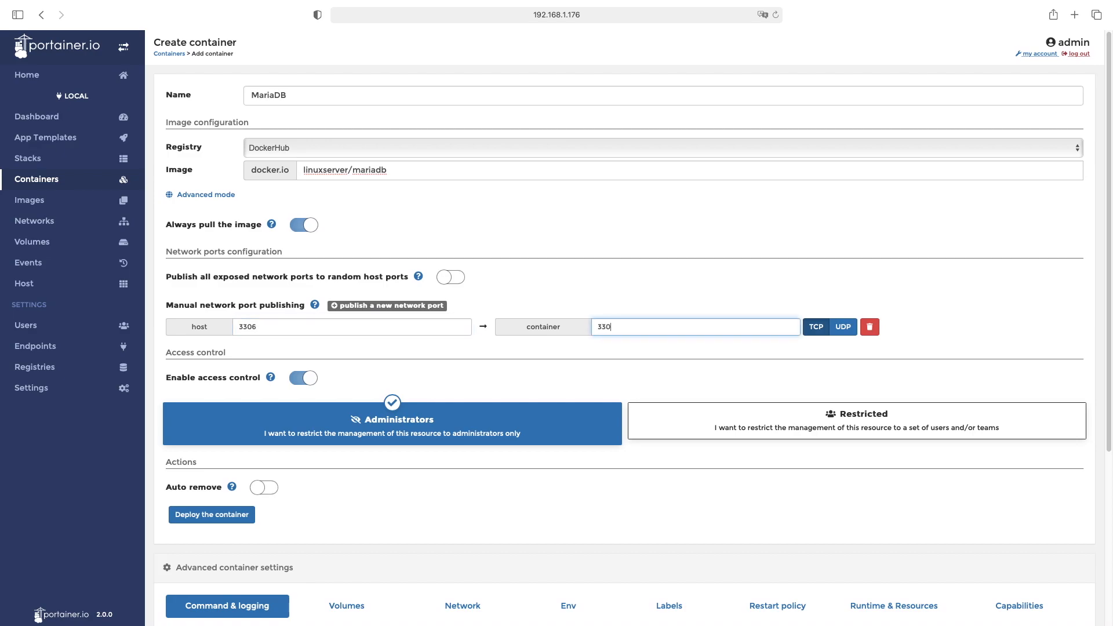
{"action": "type", "text": "6"}
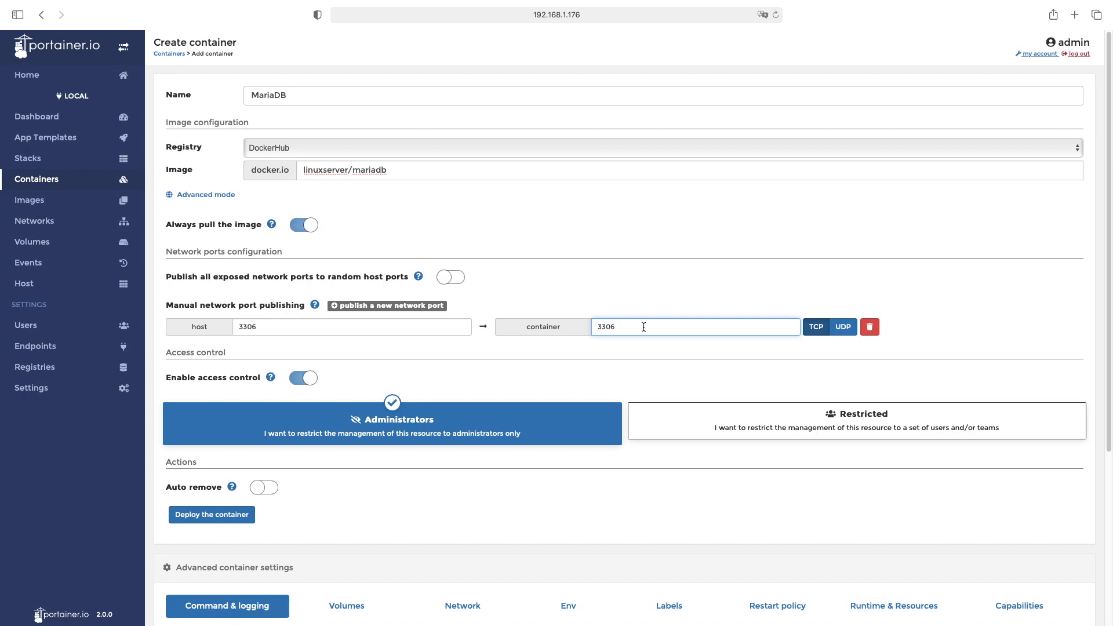
{"action": "mouse_move", "coordinate": [669, 530]}
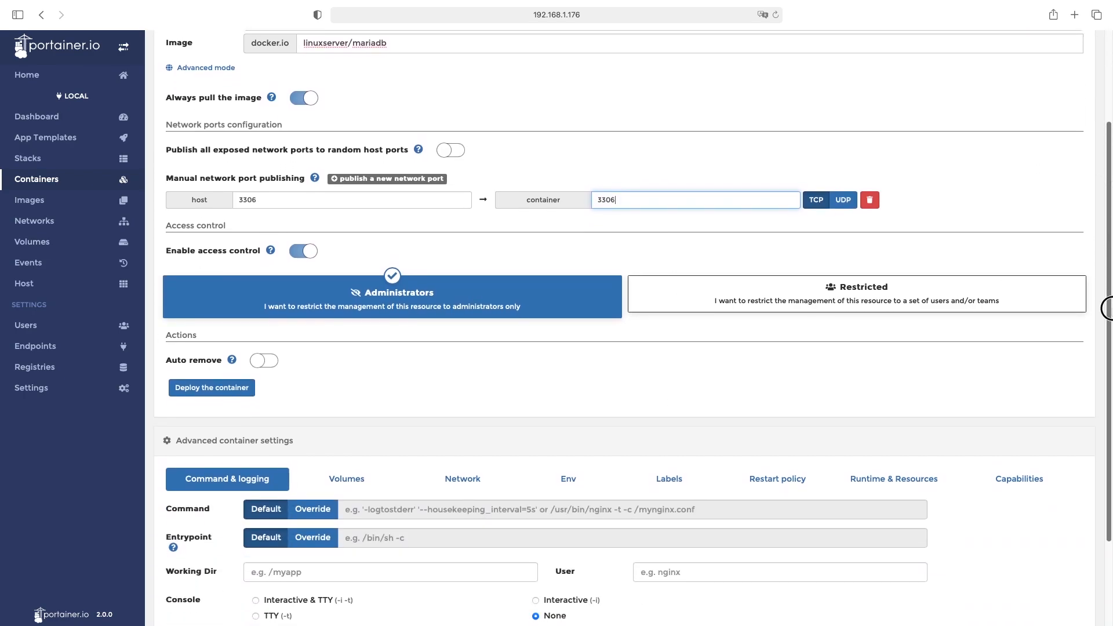
{"action": "scroll", "scroll_direction": "down", "scroll_amount": 3}
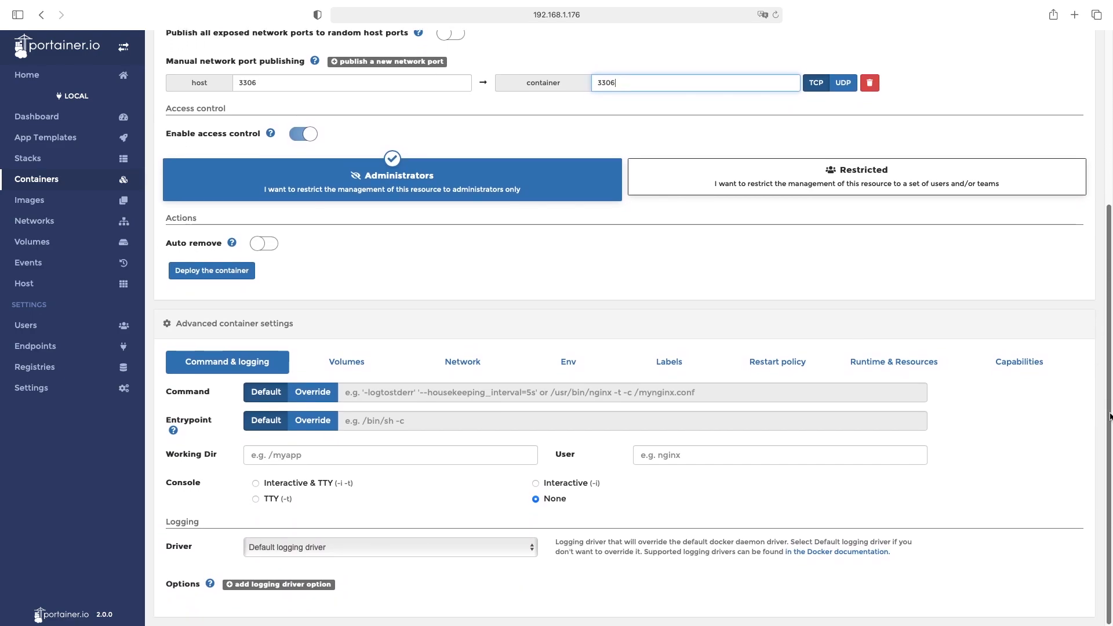
{"action": "mouse_move", "coordinate": [347, 362]}
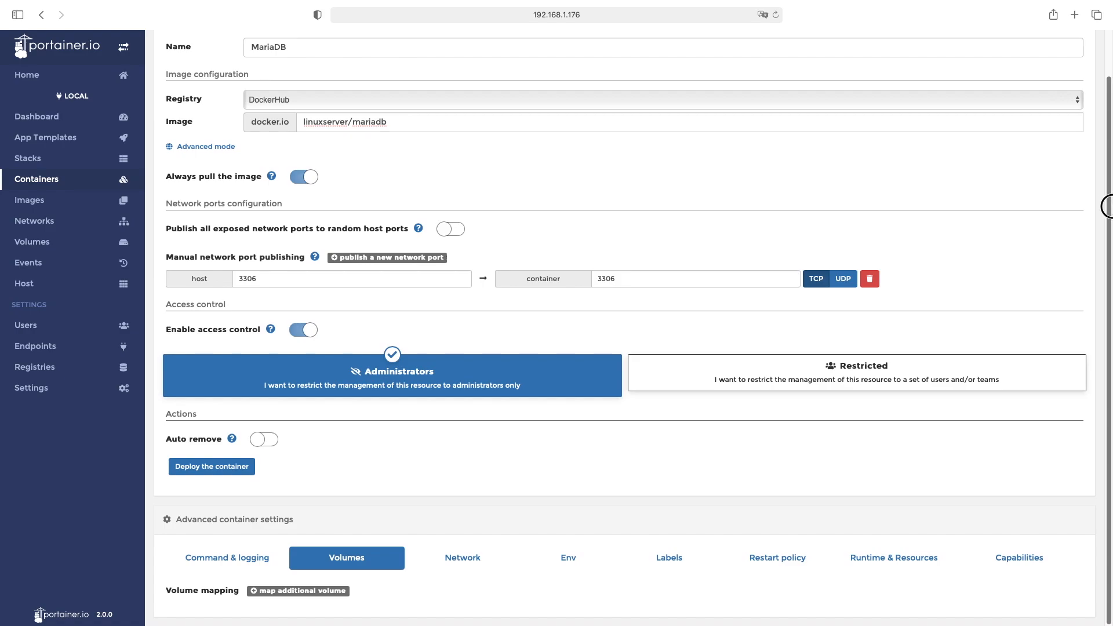
Map container path /config to the MariaDB - local volume, writable.
{"action": "left_click", "coordinate": [298, 590]}
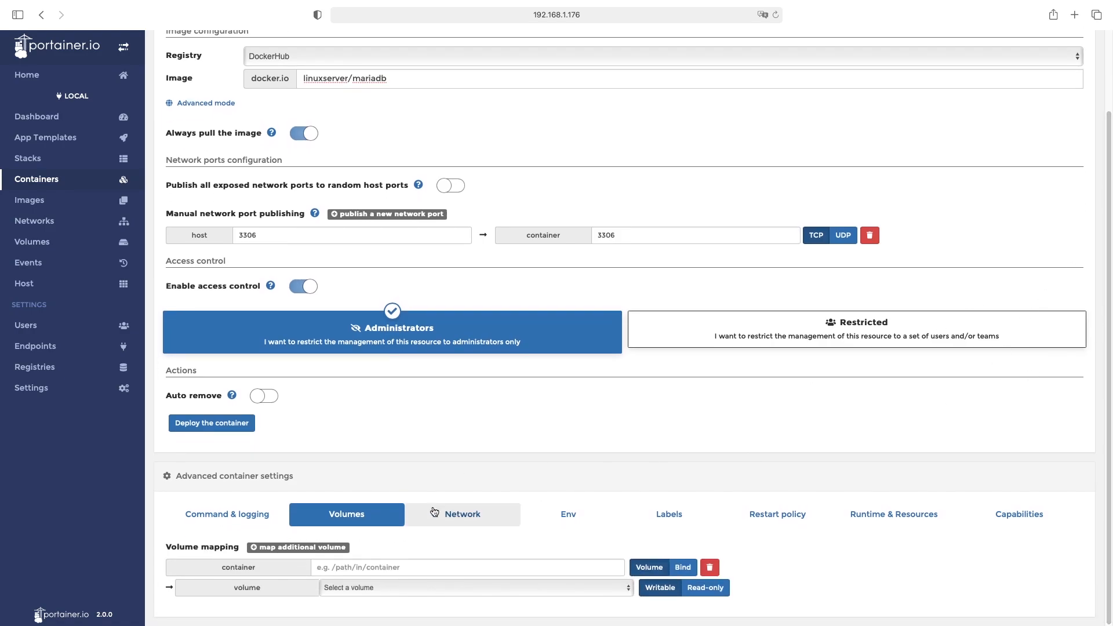
{"action": "type", "text": "/confi"}
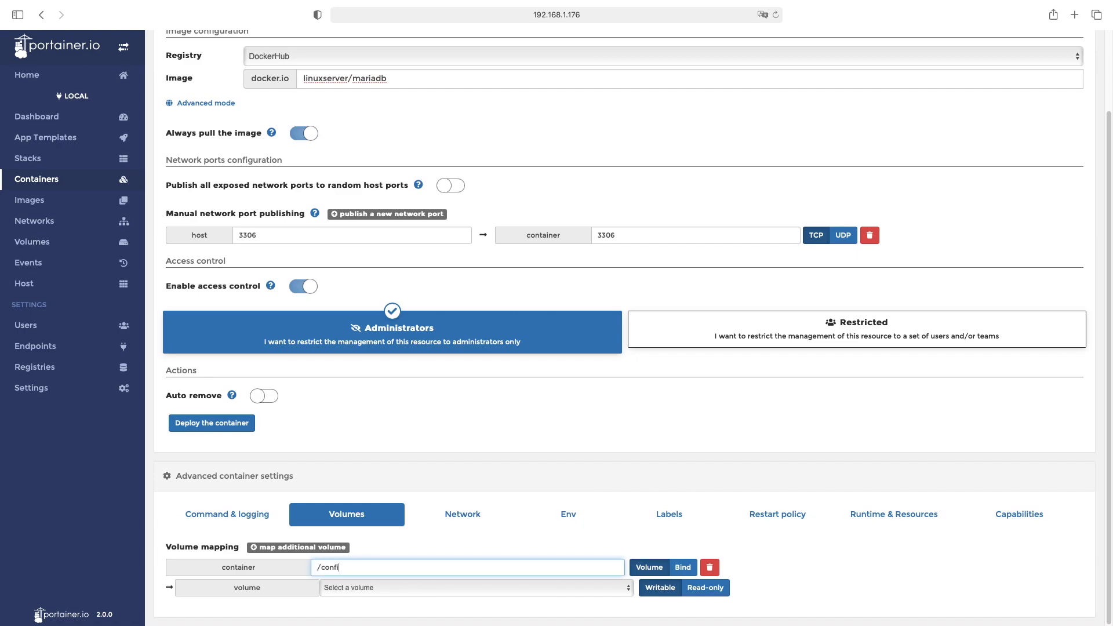
{"action": "type", "text": "g"}
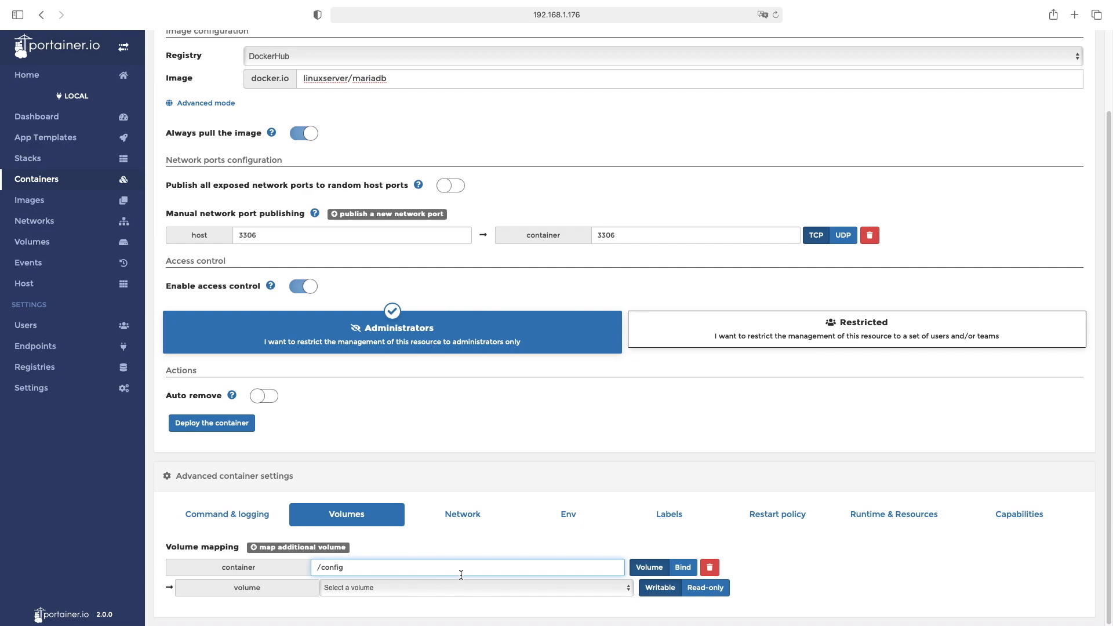
{"action": "left_click", "coordinate": [476, 587]}
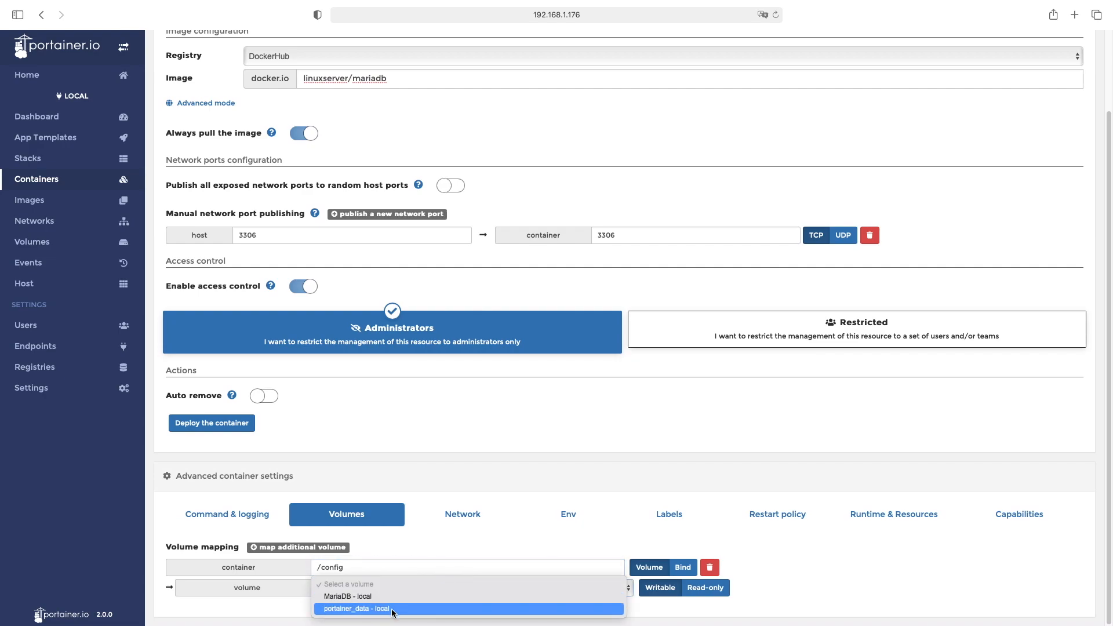
{"action": "left_click", "coordinate": [348, 596]}
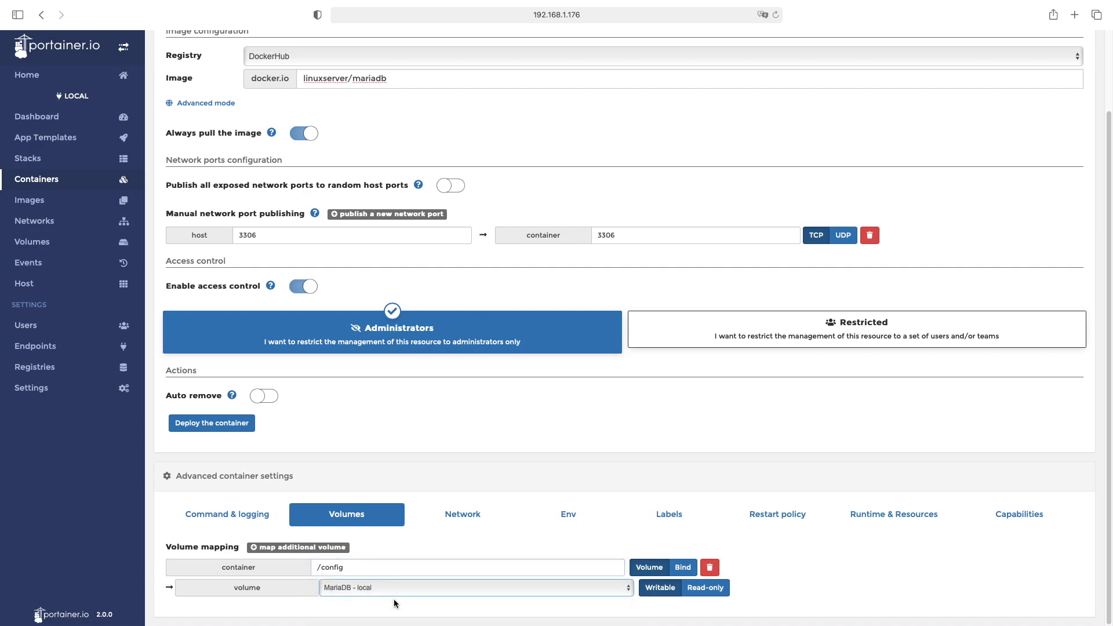
{"action": "left_click", "coordinate": [569, 514]}
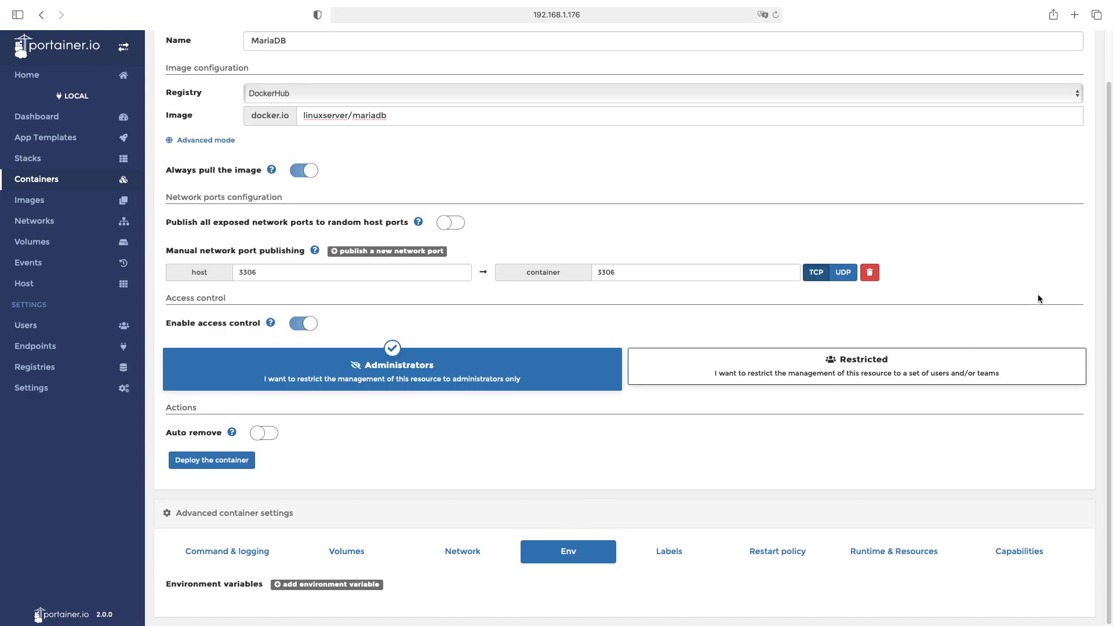
{"action": "mouse_move", "coordinate": [330, 593]}
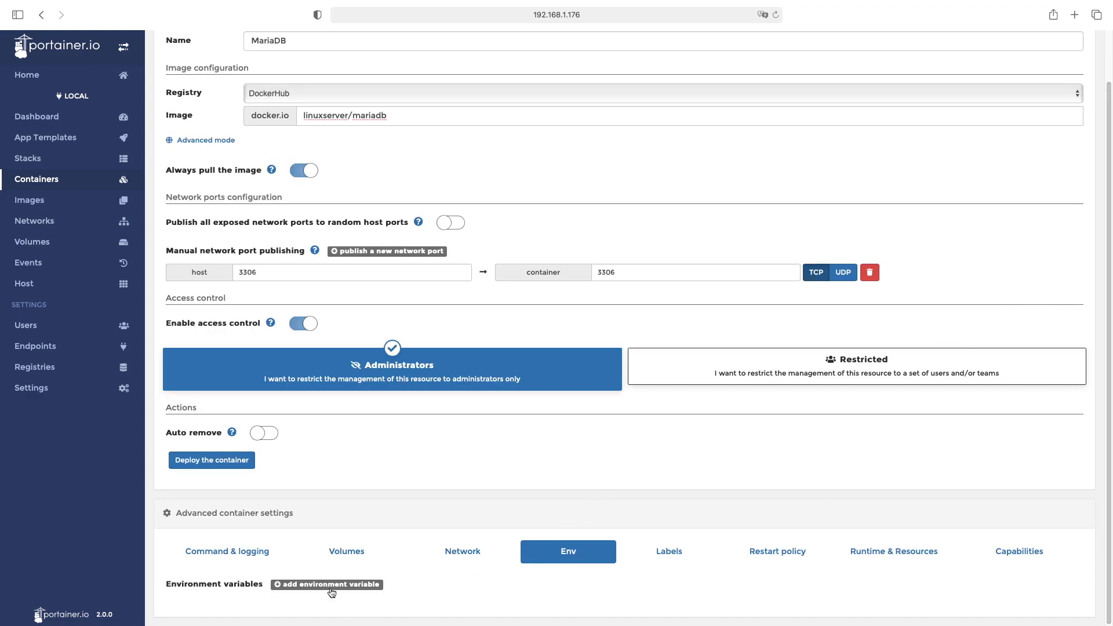
{"action": "left_click", "coordinate": [327, 585]}
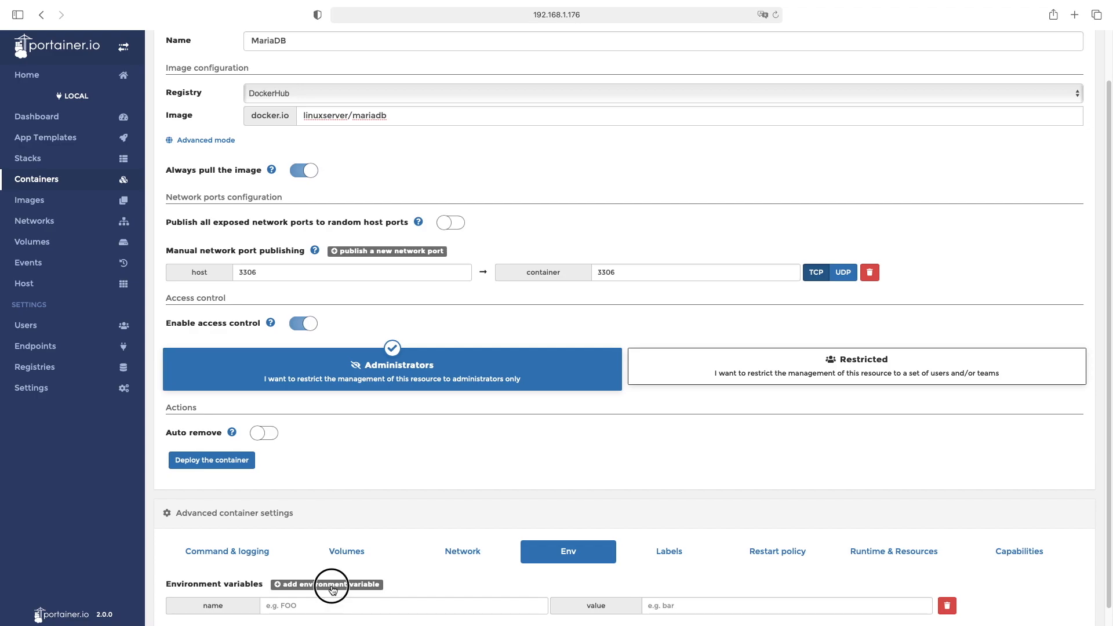
{"action": "left_click", "coordinate": [327, 585]}
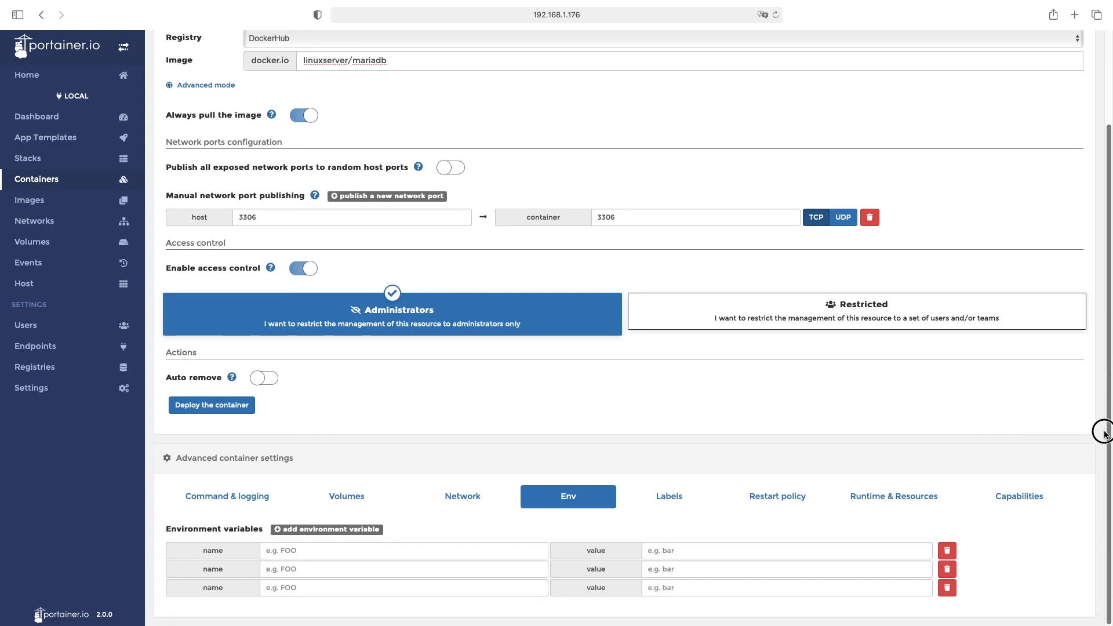
{"action": "left_click", "coordinate": [405, 550]}
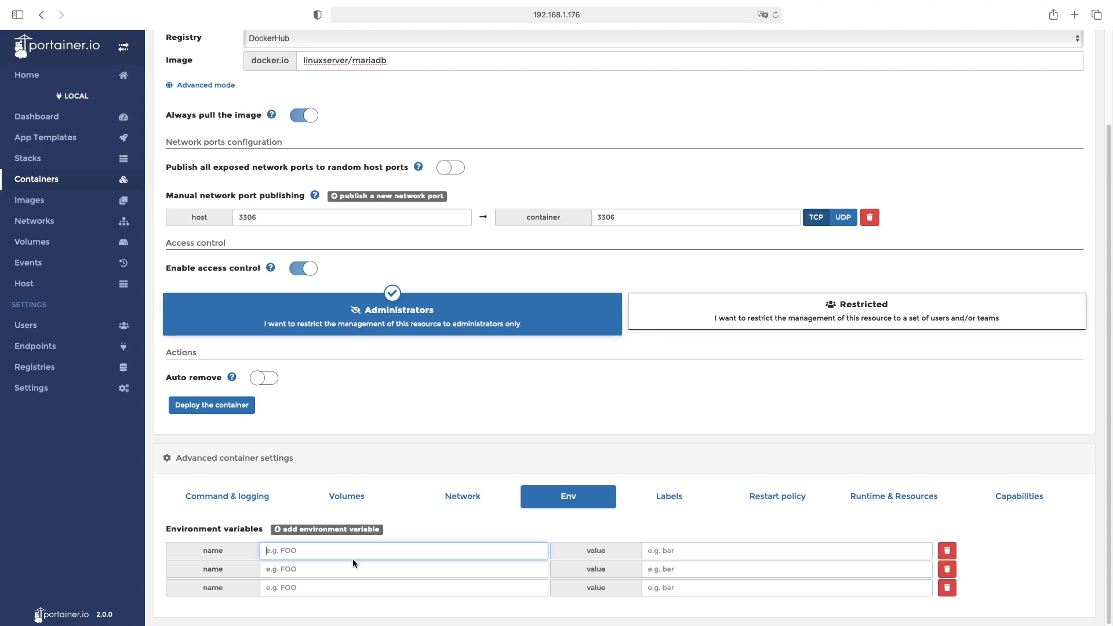
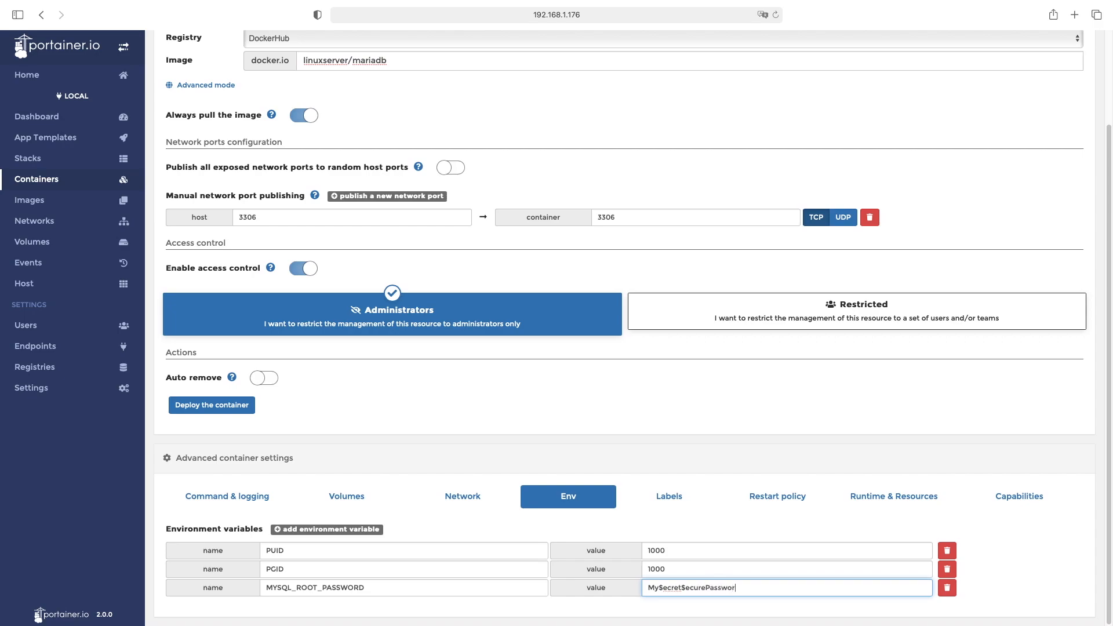
{"action": "mouse_move", "coordinate": [812, 532]}
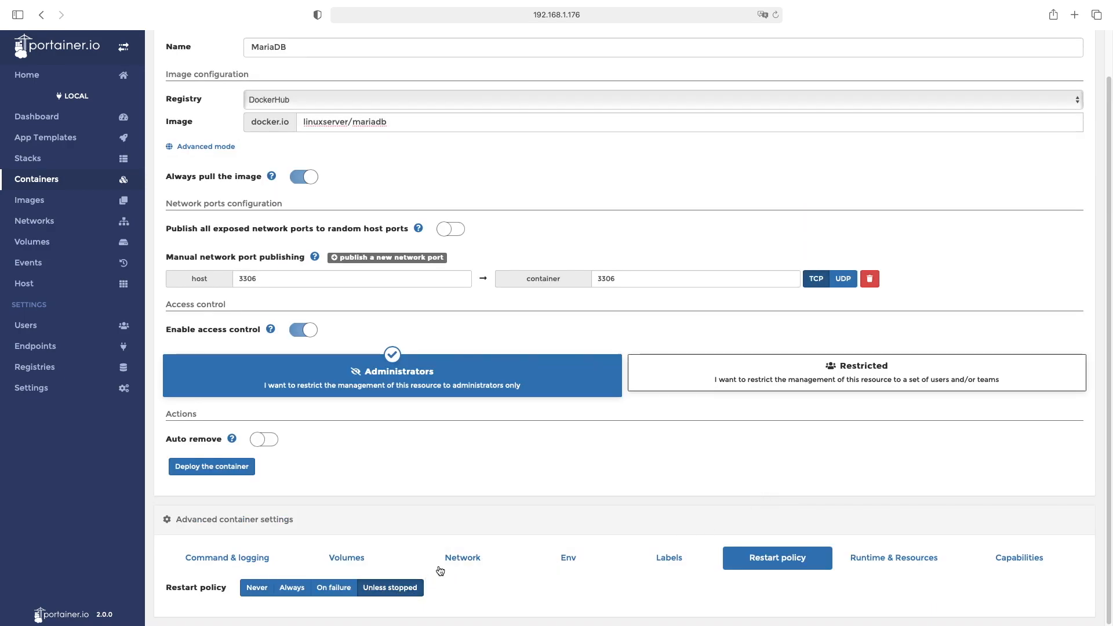
Set restart policy to Unless stopped and deploy the MariaDB container.
{"action": "left_click", "coordinate": [211, 466]}
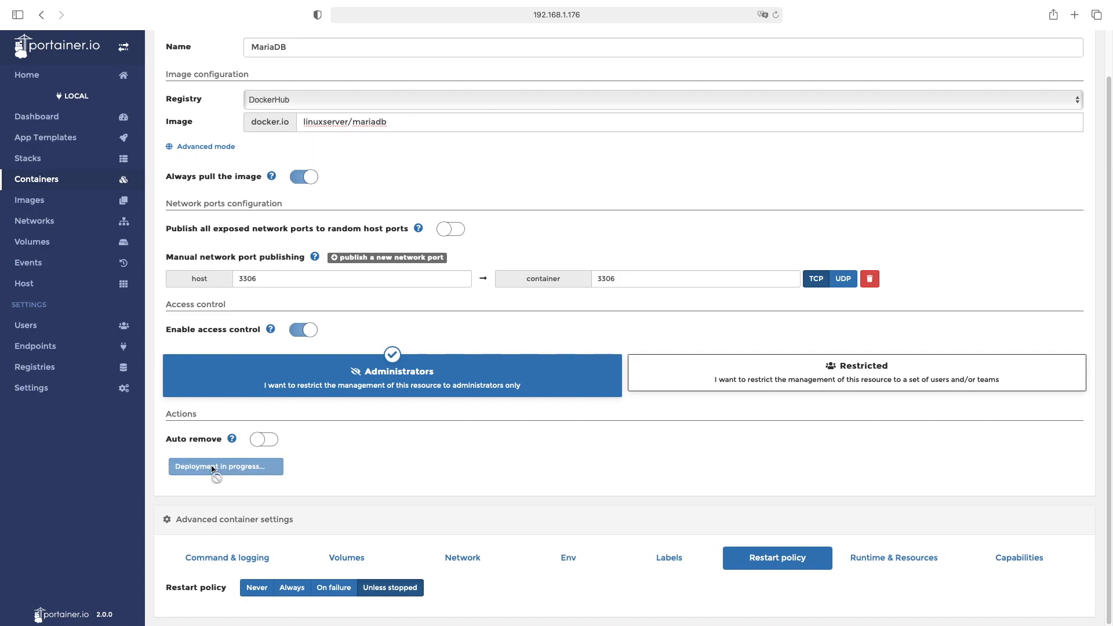
{"action": "mouse_move", "coordinate": [370, 460]}
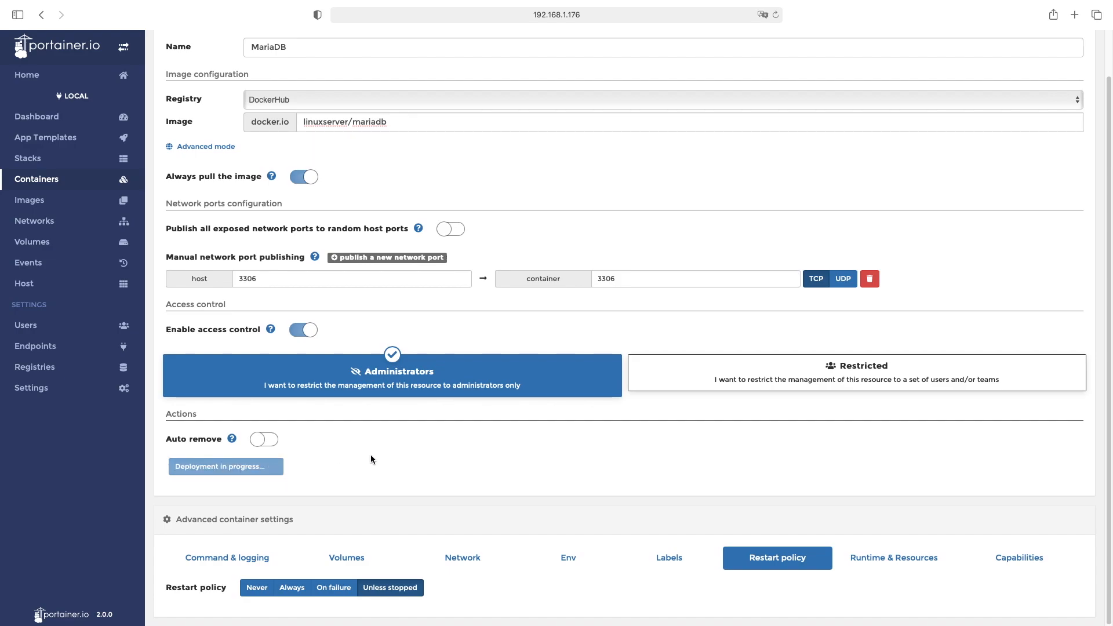